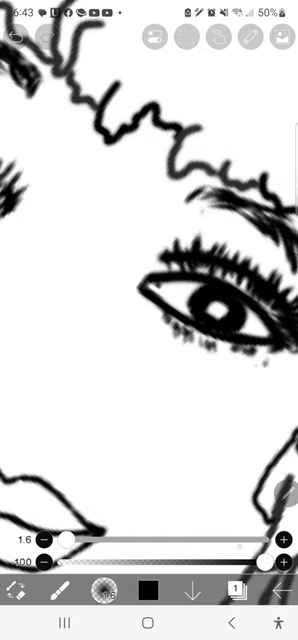
Sketch lash strokes around both eyes with the size 1.6 brush, then raise it to 3.0.
left_click_drag(62, 538, 78, 538)
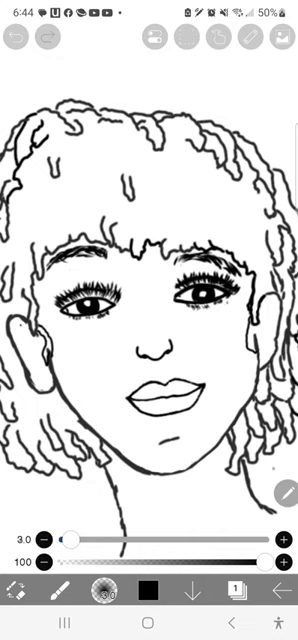
Trace bold size 3.0 outlines over the nose bridge, nostrils and lips.
left_click(19, 38)
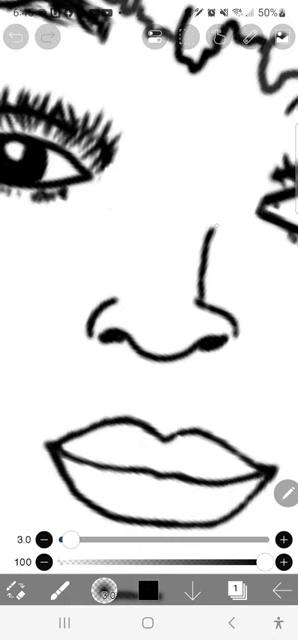
Redraw the nose with one cleaner bridge line and rounded nostrils, undoing stray strokes.
left_click(20, 42)
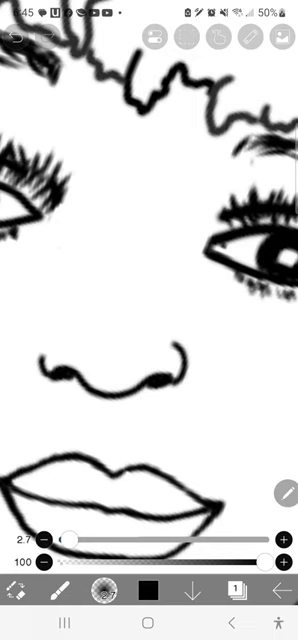
left_click(17, 35)
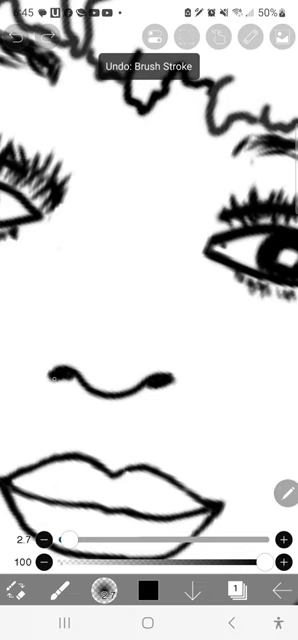
left_click(18, 37)
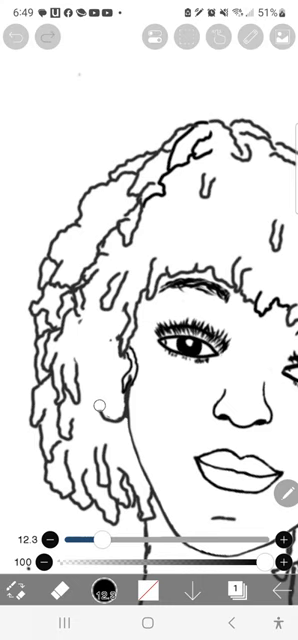
Draw the left ear rim and inner fold among the locs at brush size 2.2.
left_click_drag(105, 538, 70, 538)
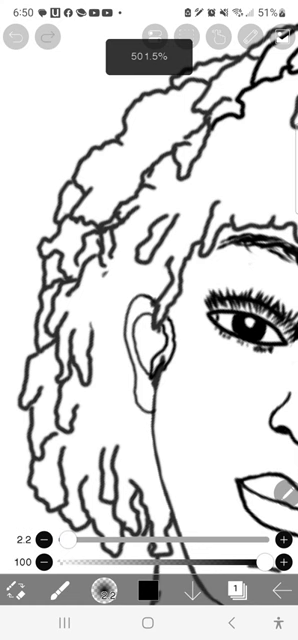
left_click(22, 37)
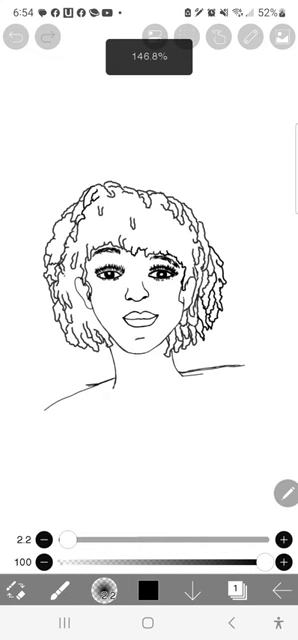
Erase the long shoulder lines back to short strokes below the neck.
left_click(22, 38)
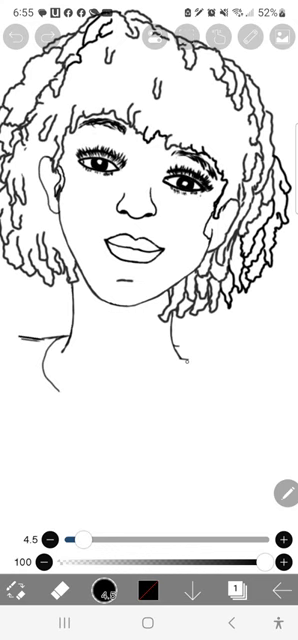
Curve shorter new shoulder lines outward from the neck and return to the brush.
left_click(23, 38)
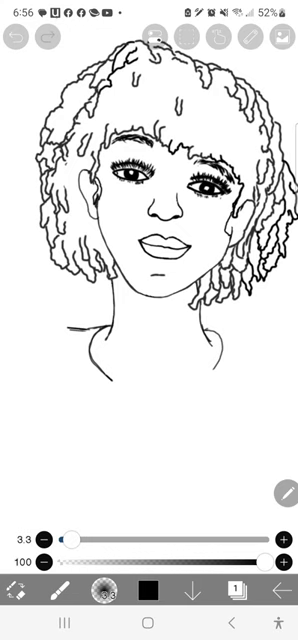
Round the right shoulder downward with the size 3.3 brush, undoing a recent stroke.
left_click(23, 39)
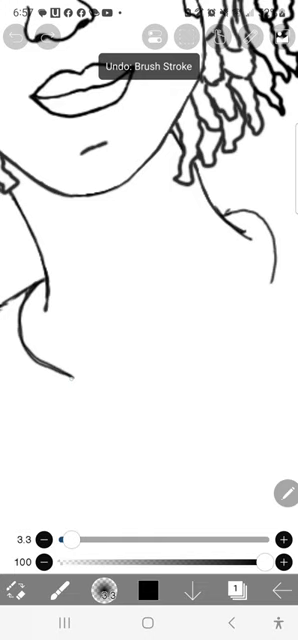
Undo a bad stroke and draw a rounded neckline, collarbone notch and sloping shoulders.
left_click(19, 39)
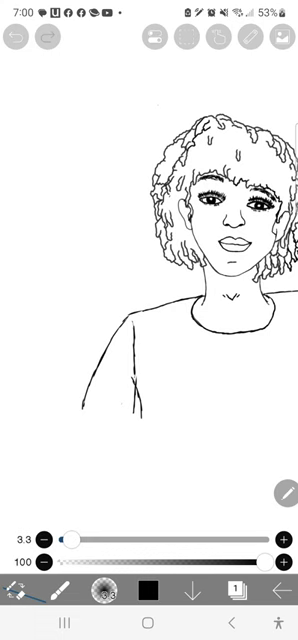
left_click(22, 38)
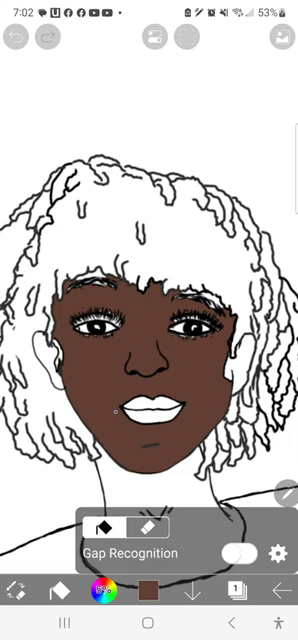
left_click(22, 38)
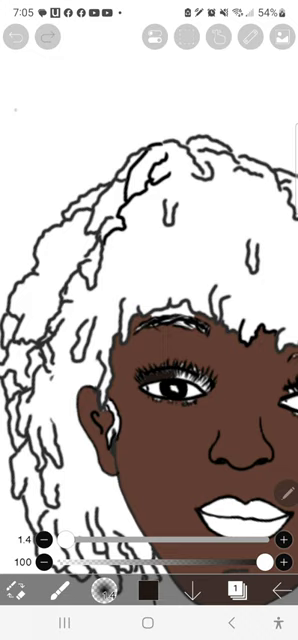
left_click(18, 39)
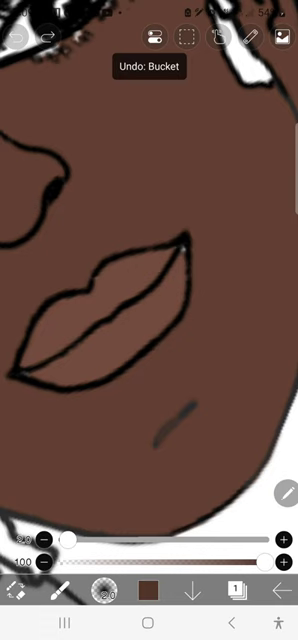
Revert the bucket fill around the lips, leaving dark brown on most locs.
left_click(16, 591)
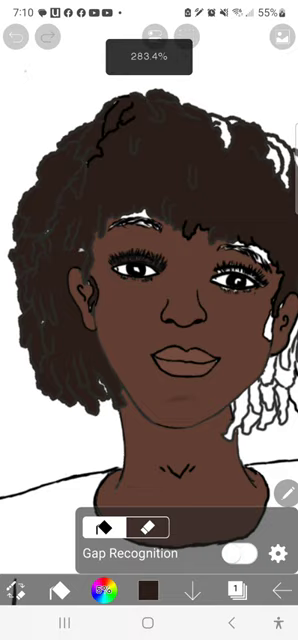
Undo the latest paint-bucket fill with the top-left Undo arrow.
left_click(18, 37)
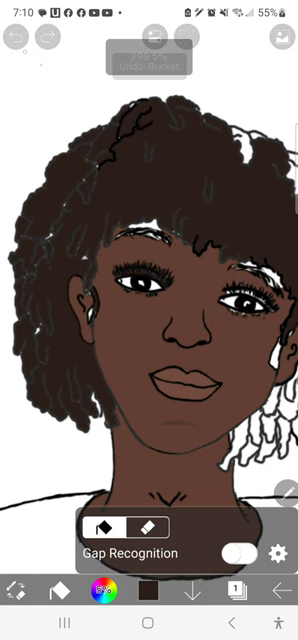